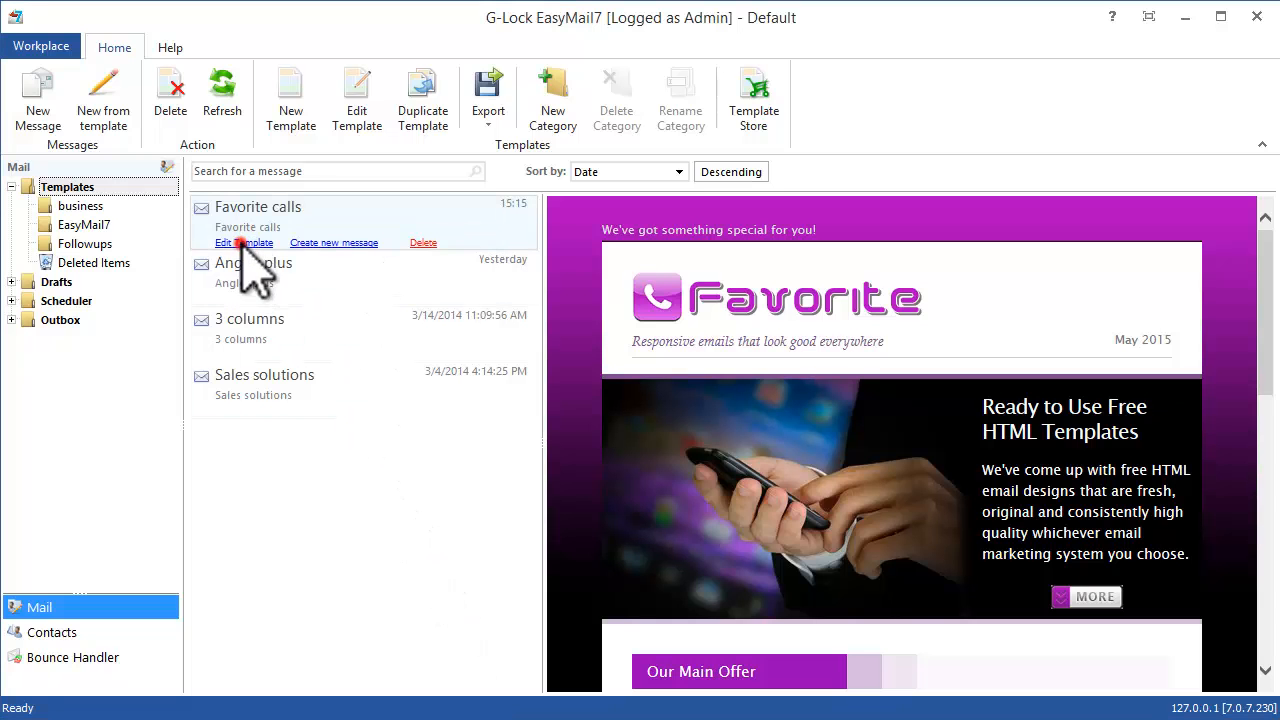
# - Open the Favorite calls template in the message editor via Edit template
pyautogui.click(240, 242)
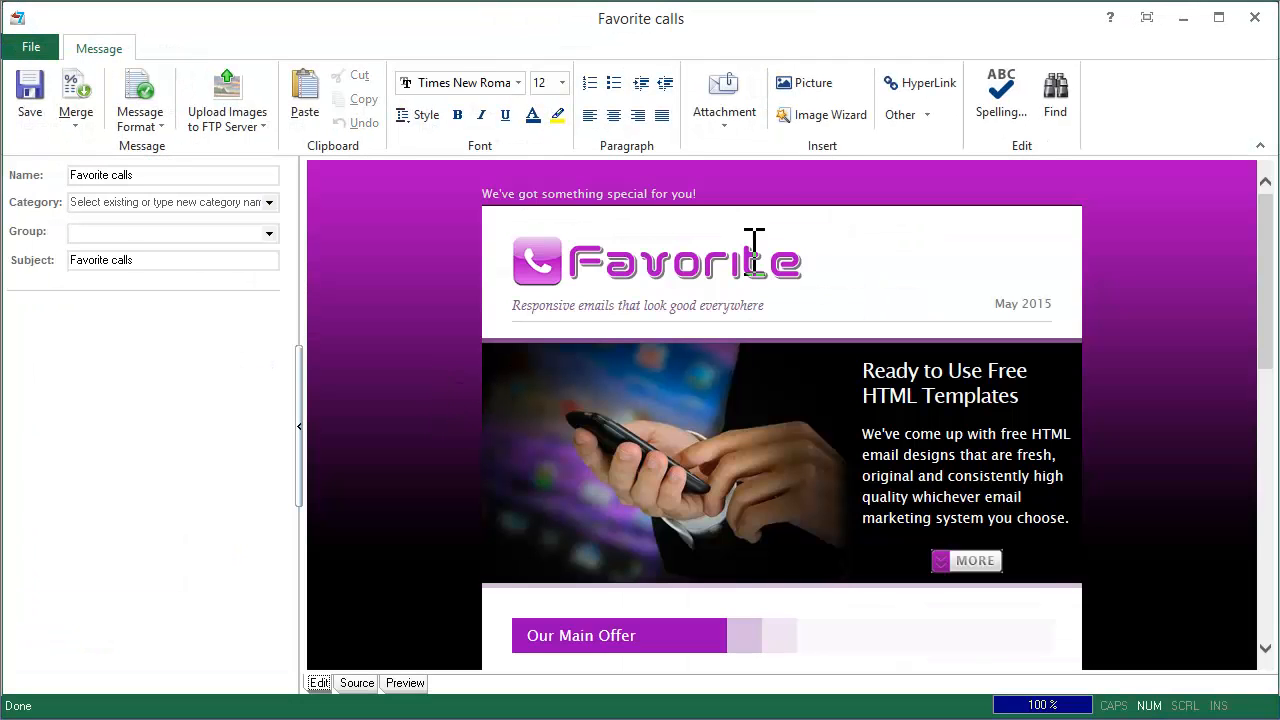
pyautogui.moveTo(808, 82)
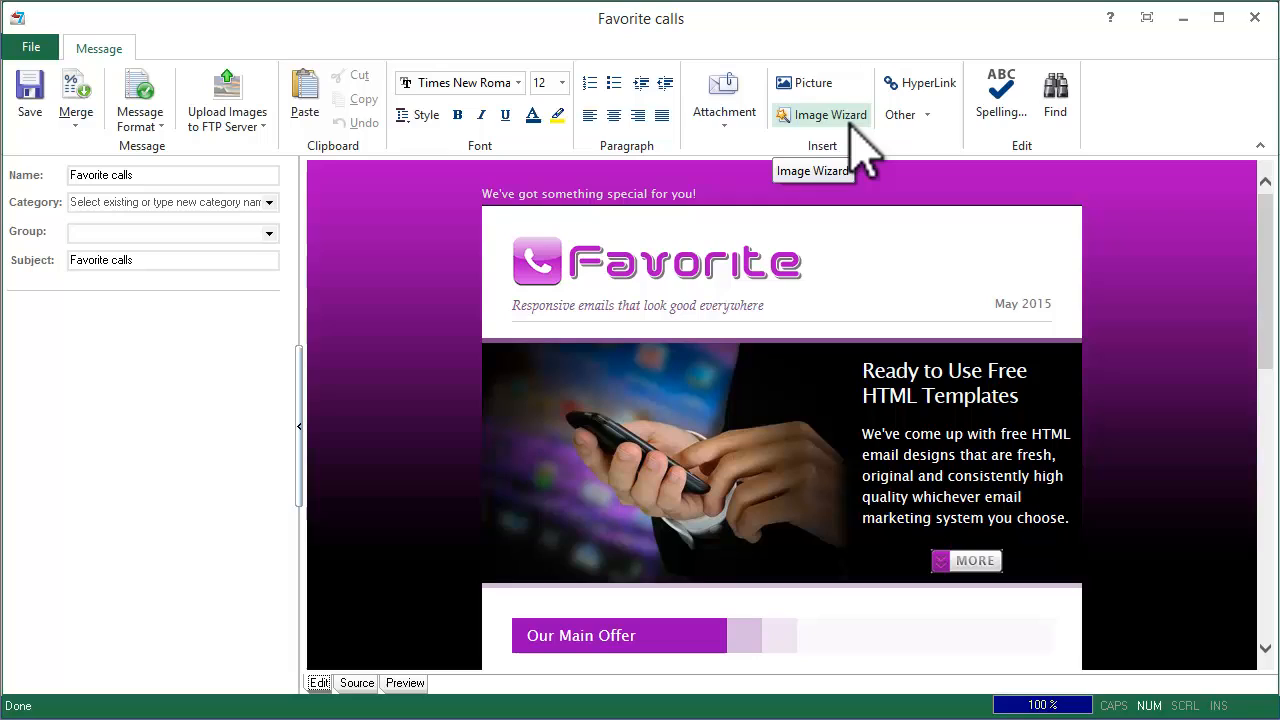
pyautogui.moveTo(842, 411)
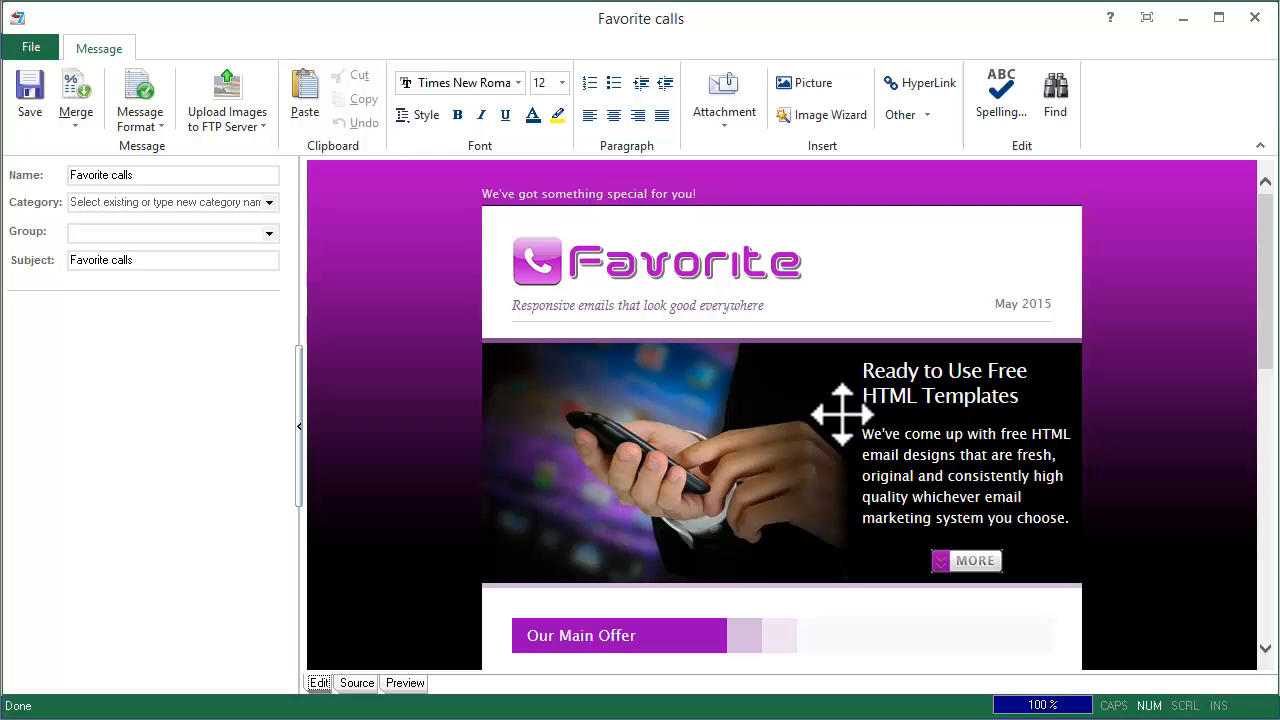
# - Replace the Favorite header logo with glocksoft-logo-250.png through the picture settings
pyautogui.click(660, 260)
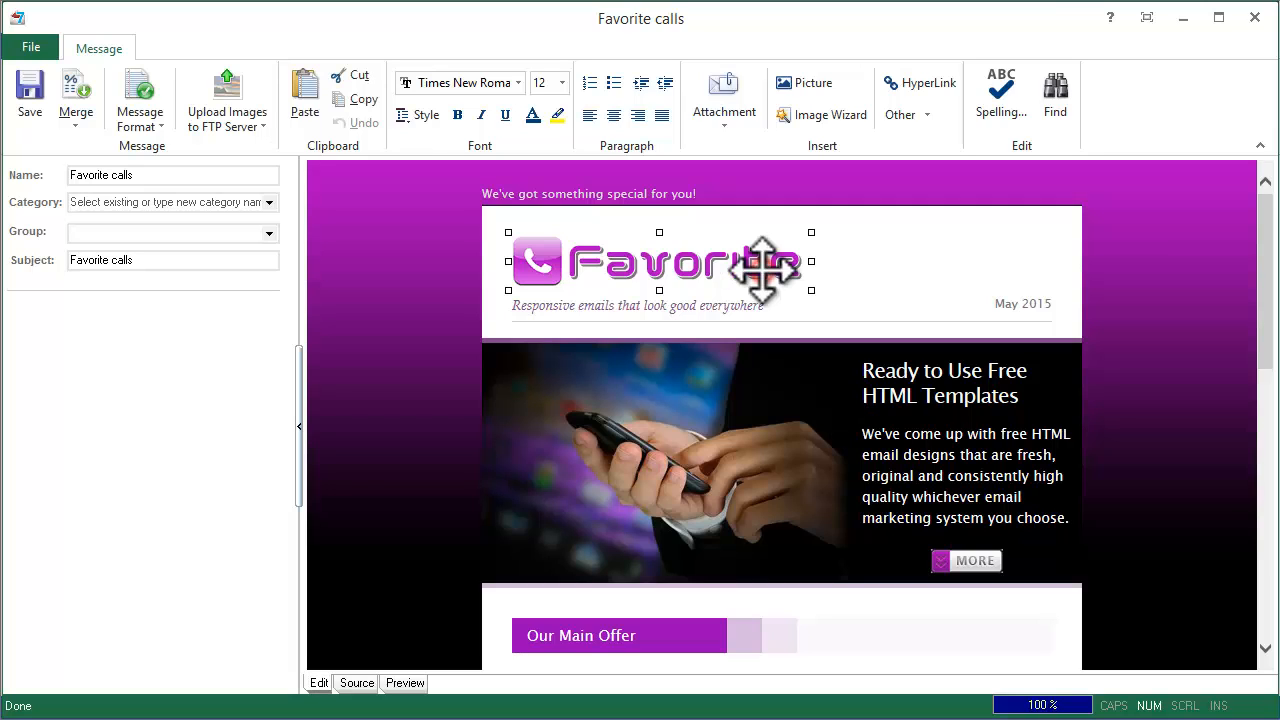
pyautogui.click(806, 82)
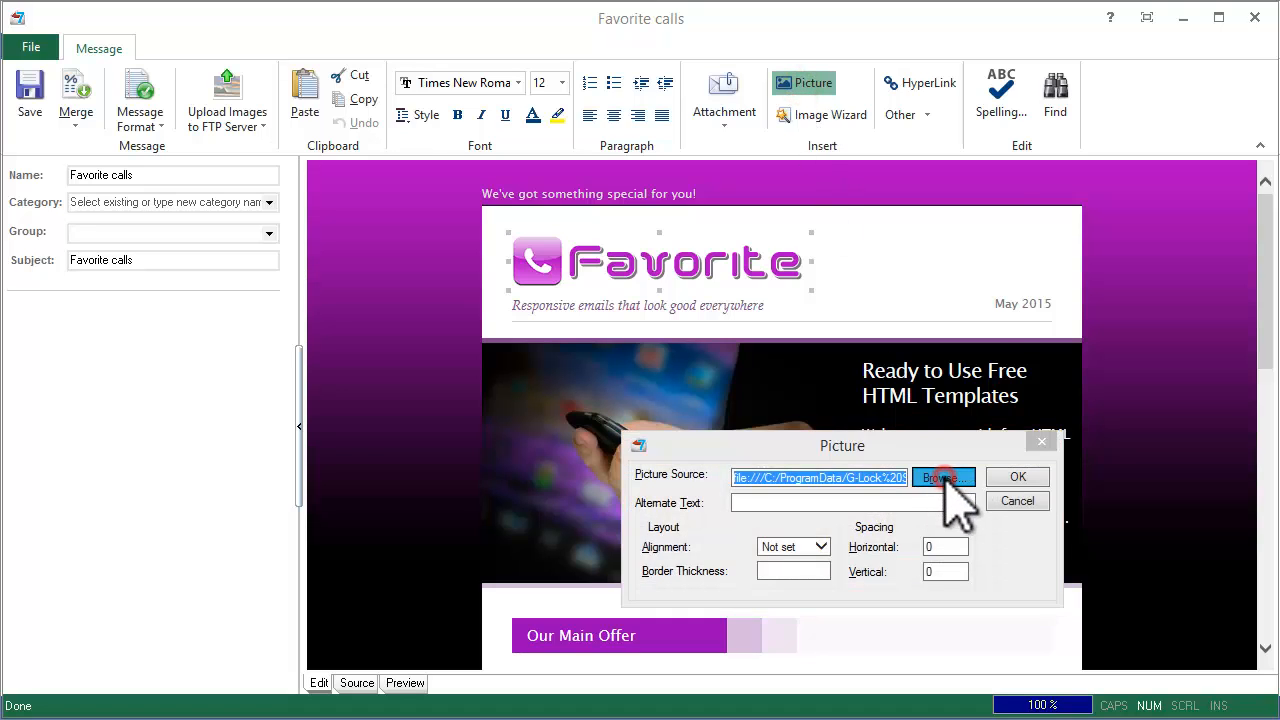
pyautogui.click(943, 477)
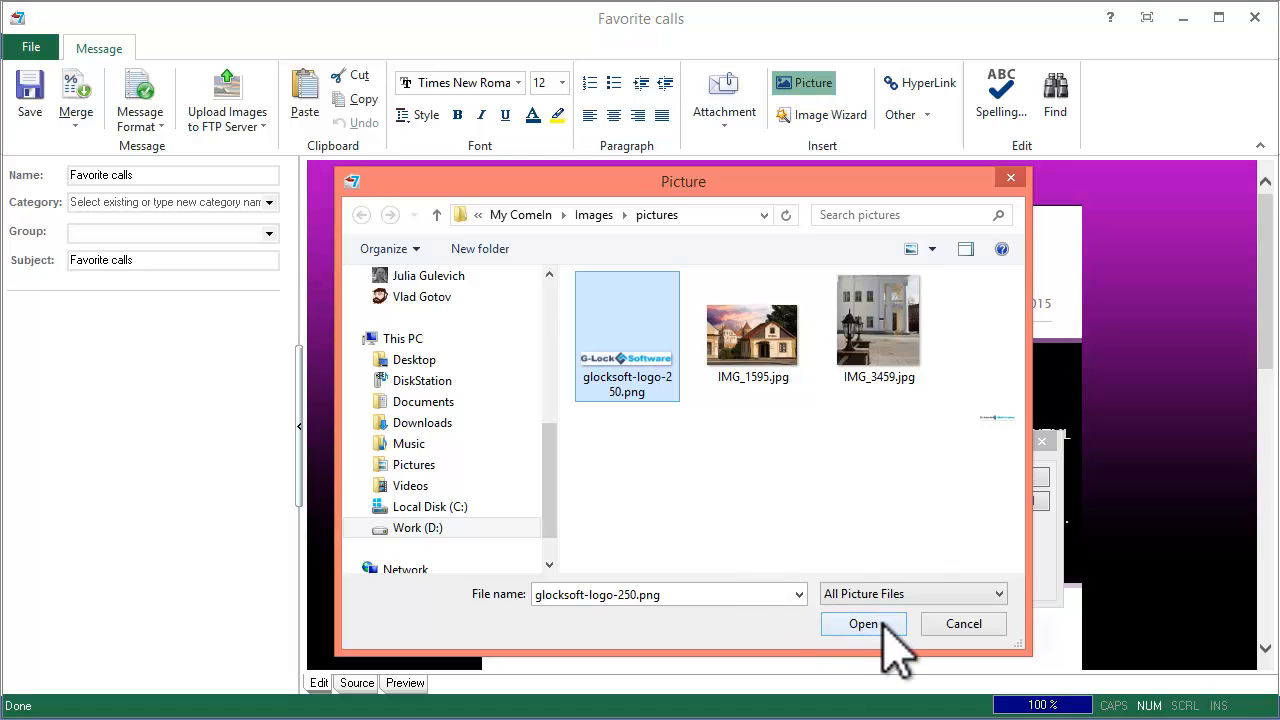
pyautogui.click(864, 624)
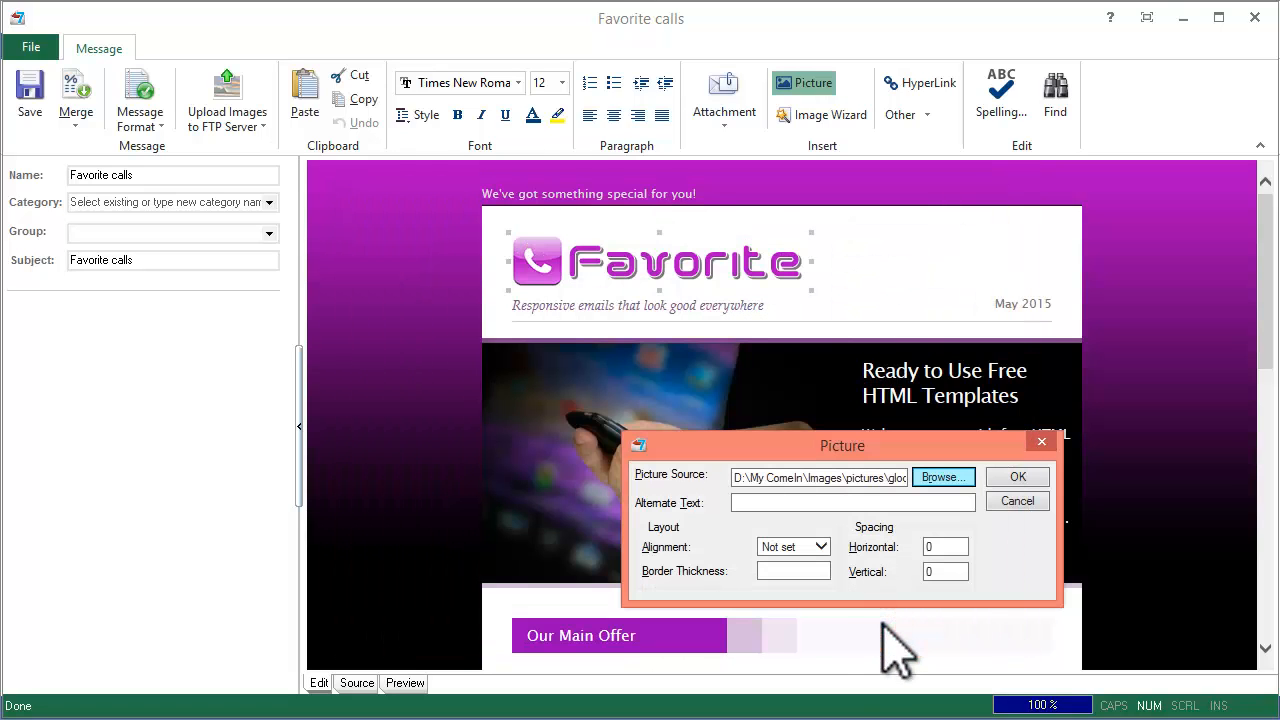
pyautogui.click(1017, 477)
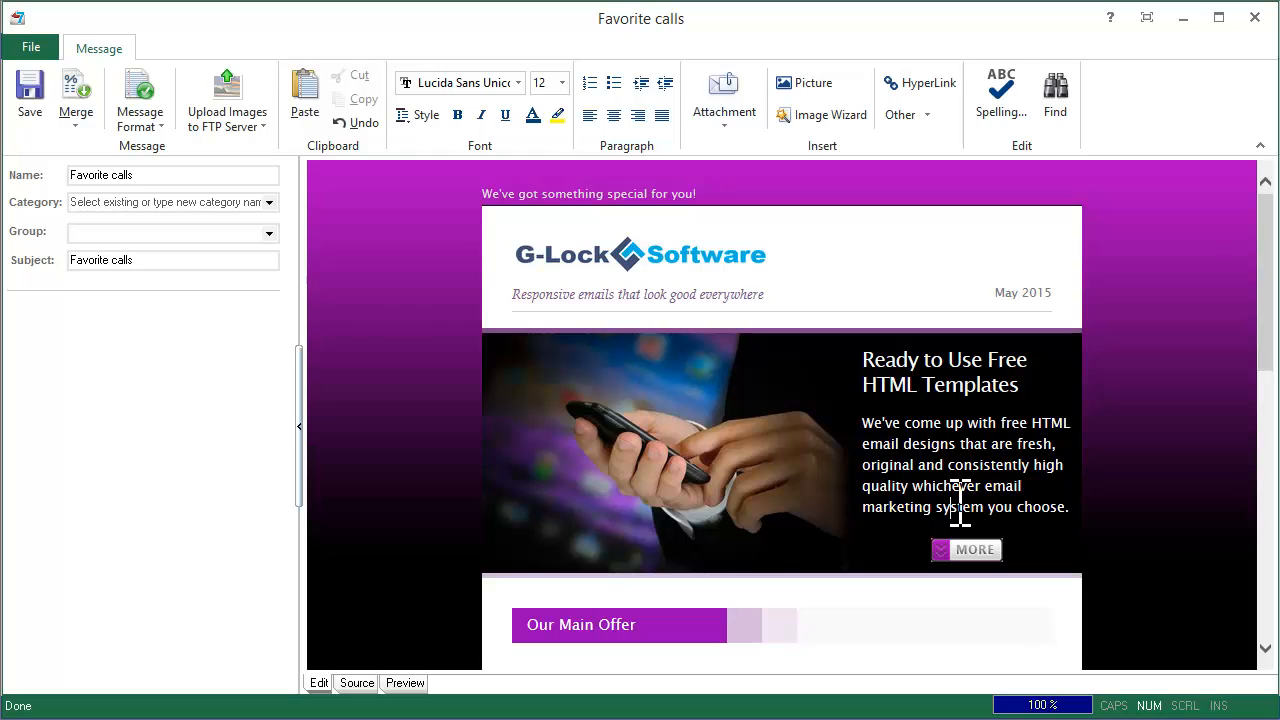
pyautogui.moveTo(832, 178)
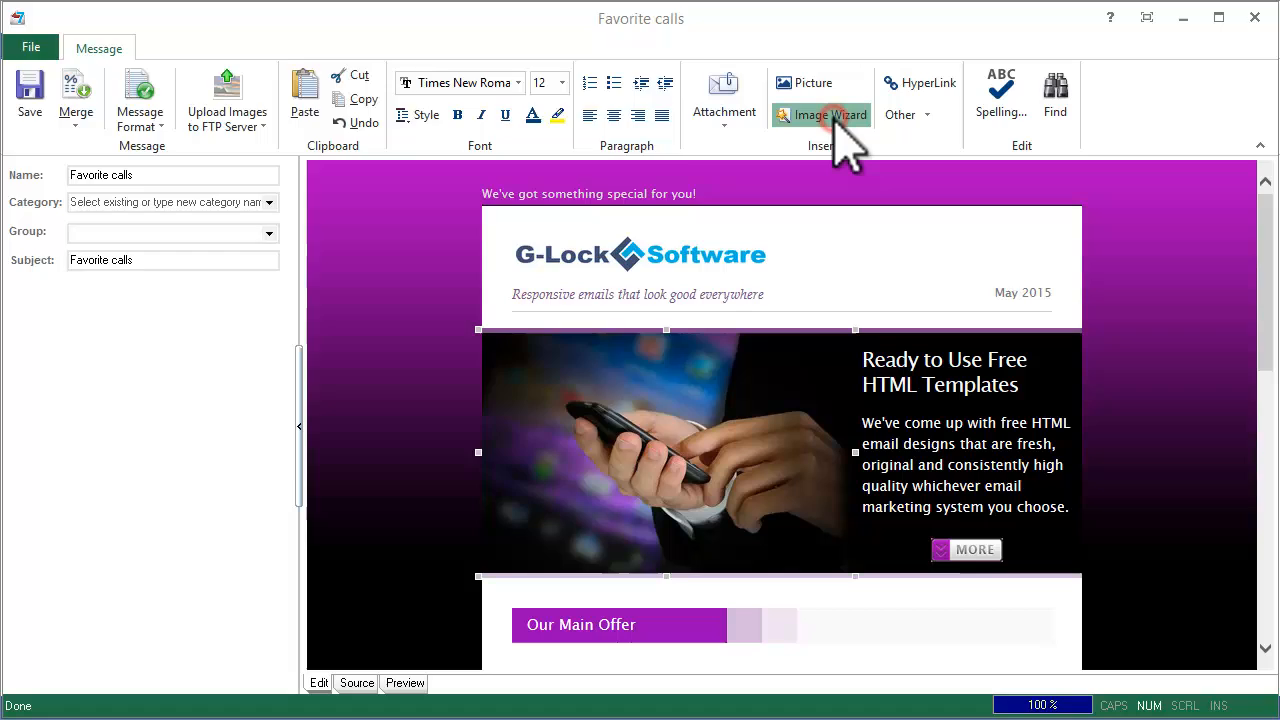
# - Load the house photo IMG_1595.jpg into the Image Wizard for the banner
pyautogui.click(818, 82)
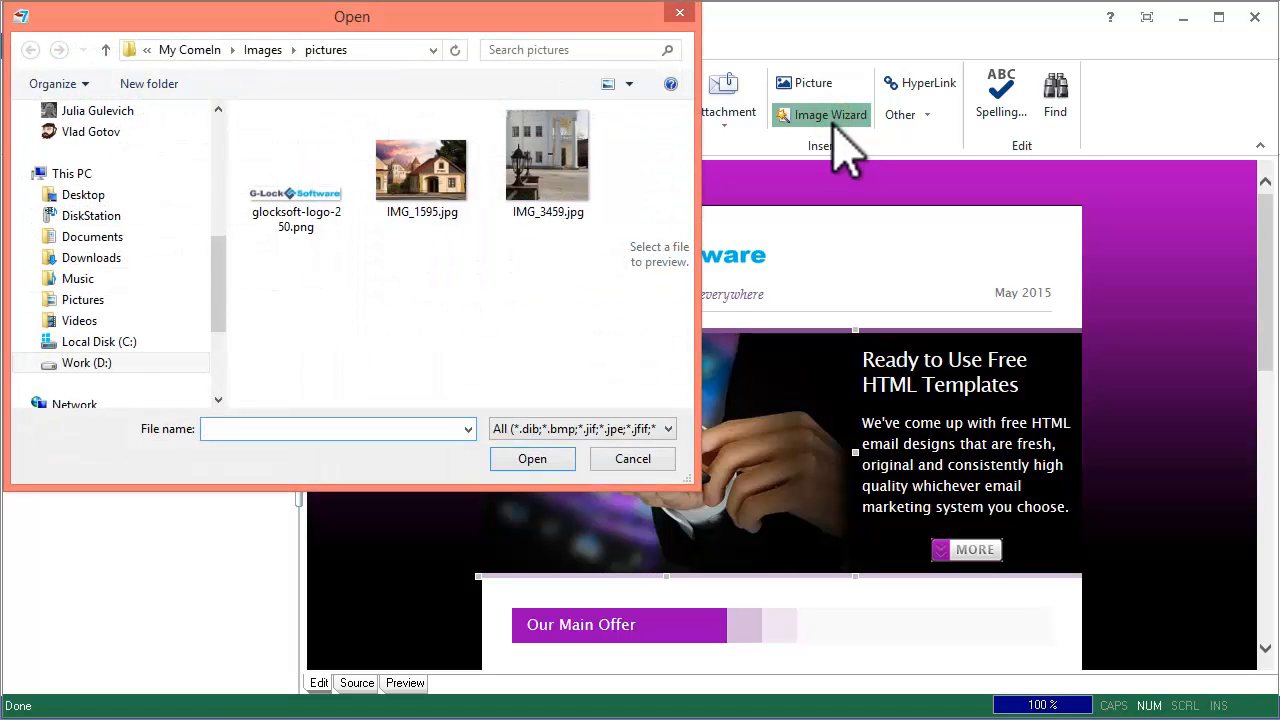
pyautogui.click(421, 160)
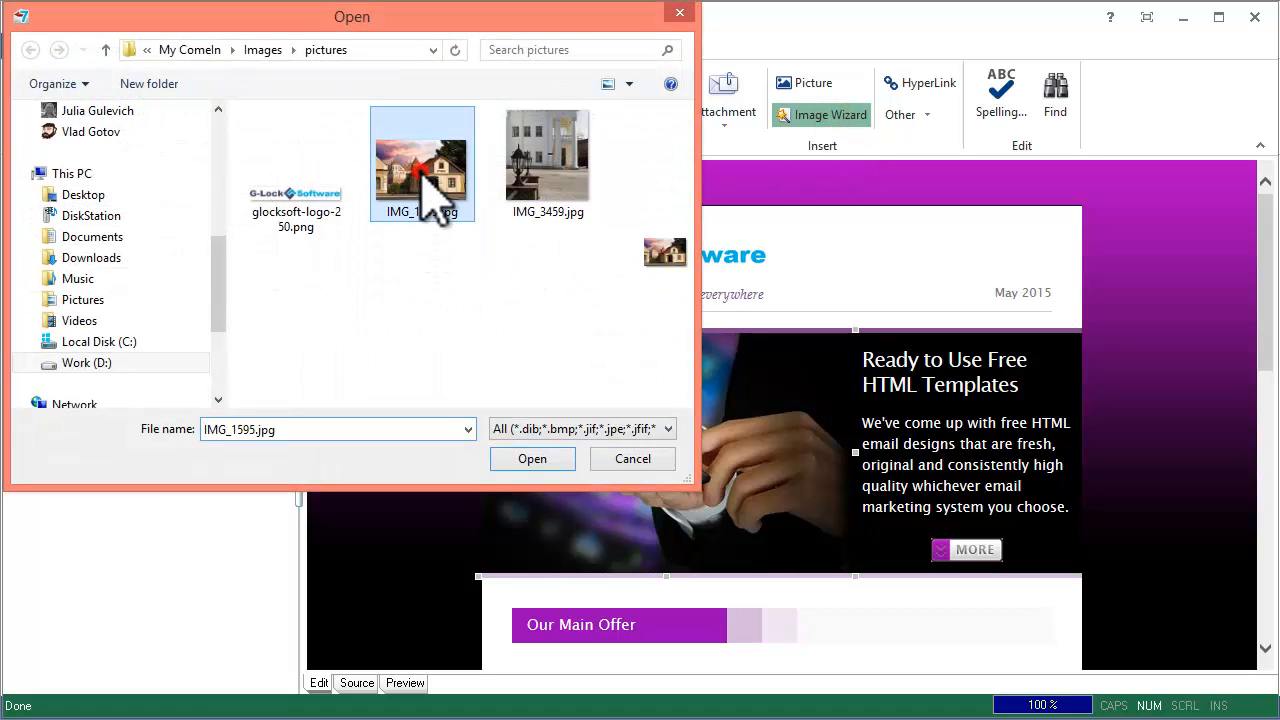
pyautogui.moveTo(453, 290)
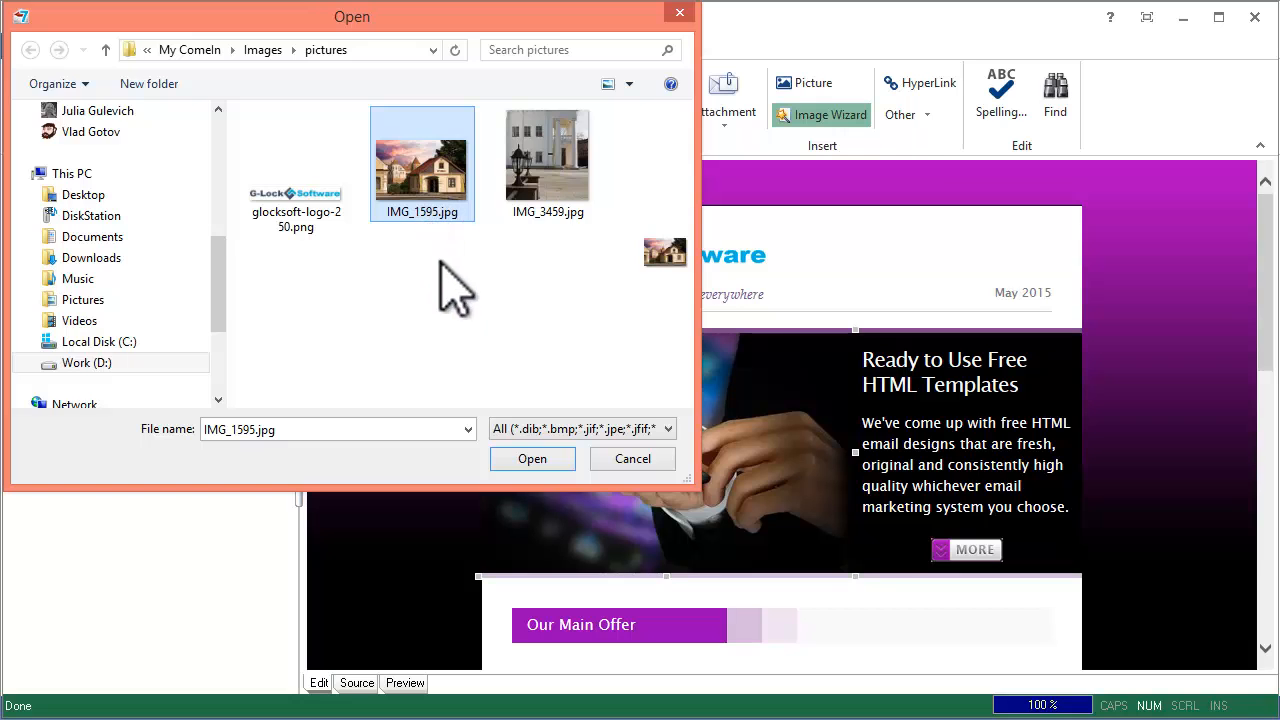
pyautogui.click(533, 458)
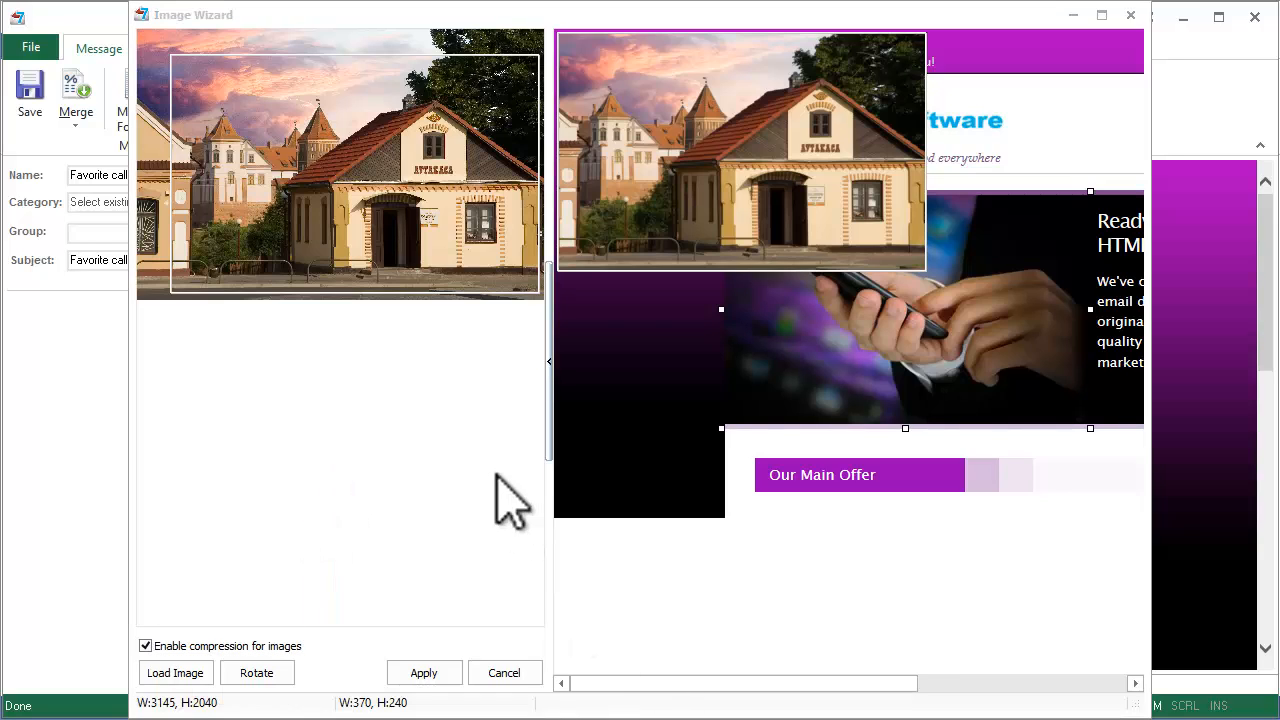
pyautogui.moveTo(472, 105)
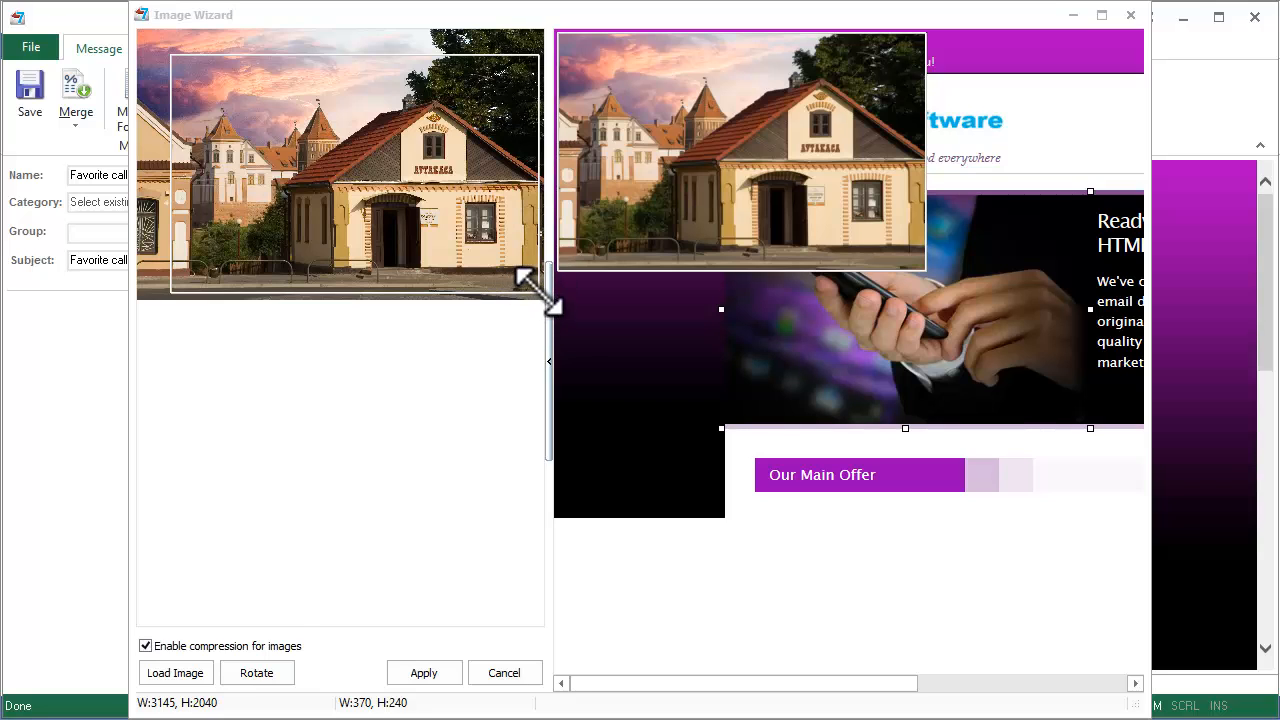
# - Shrink and reposition the crop rectangle on the house photo, keeping its proportions
pyautogui.moveTo(550, 305); pyautogui.dragTo(515, 280)
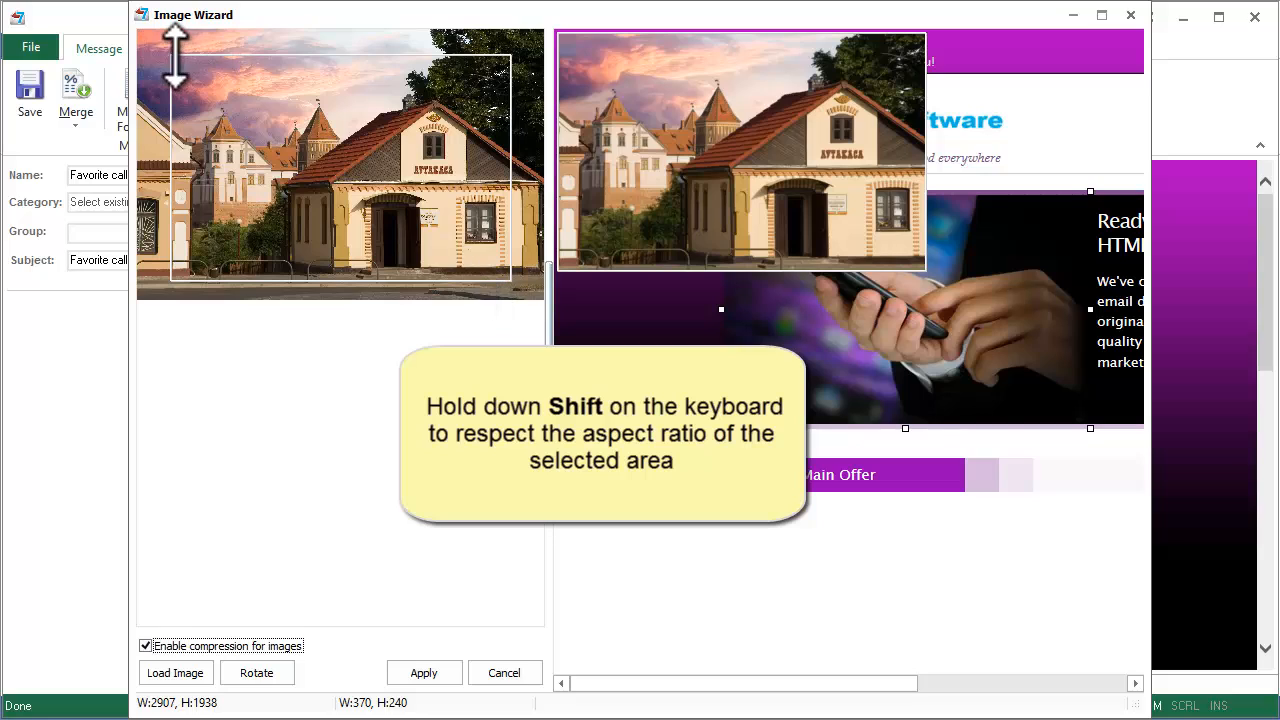
pyautogui.moveTo(175, 55); pyautogui.dragTo(200, 50)
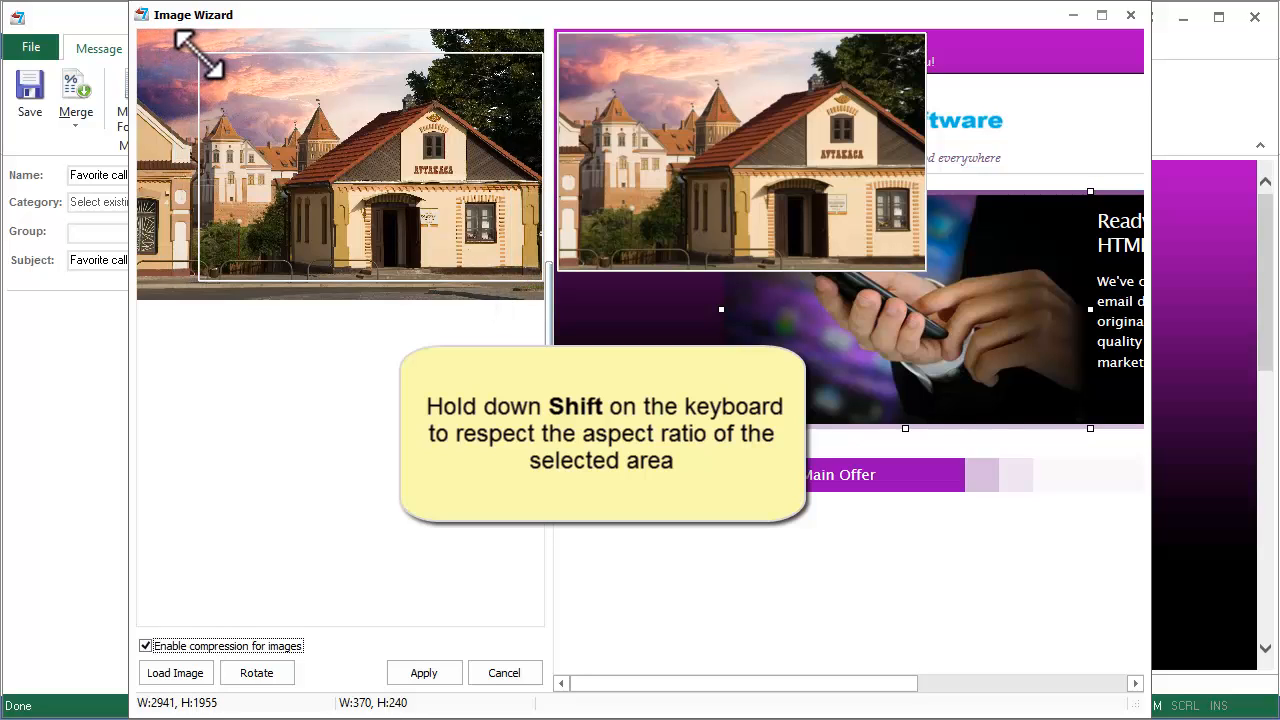
pyautogui.moveTo(195, 50); pyautogui.dragTo(205, 60)
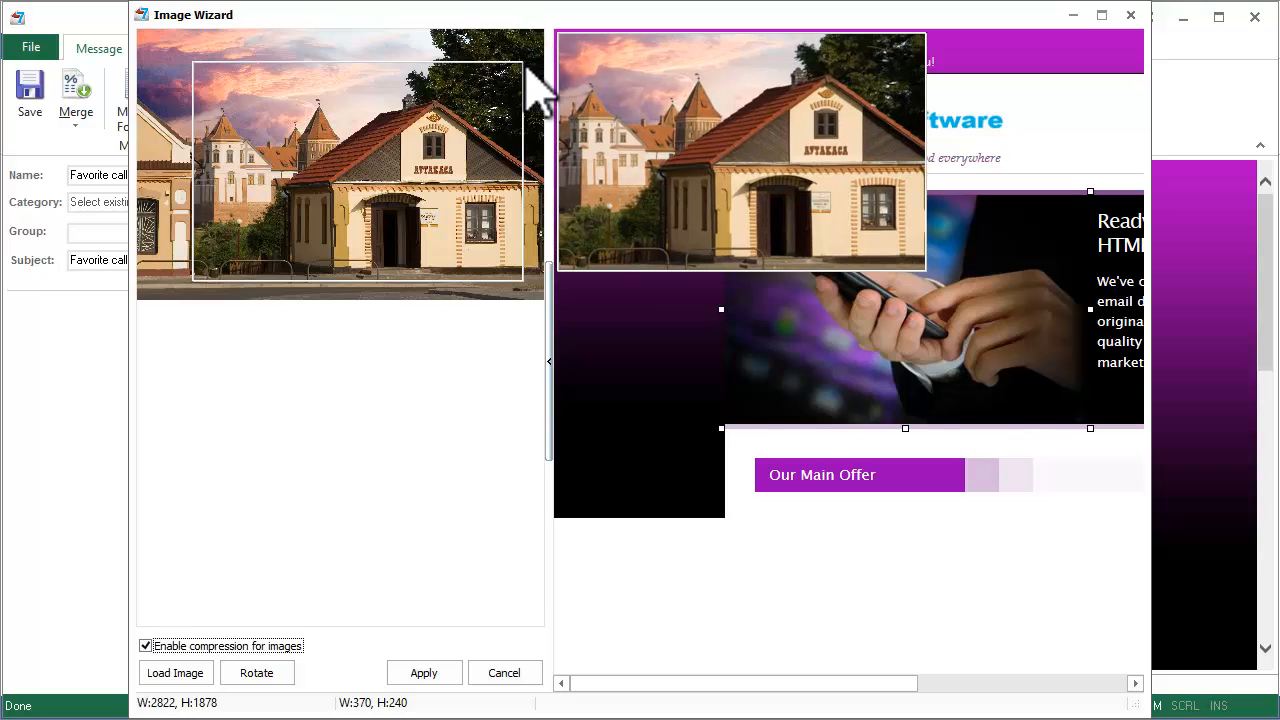
pyautogui.moveTo(565, 100)
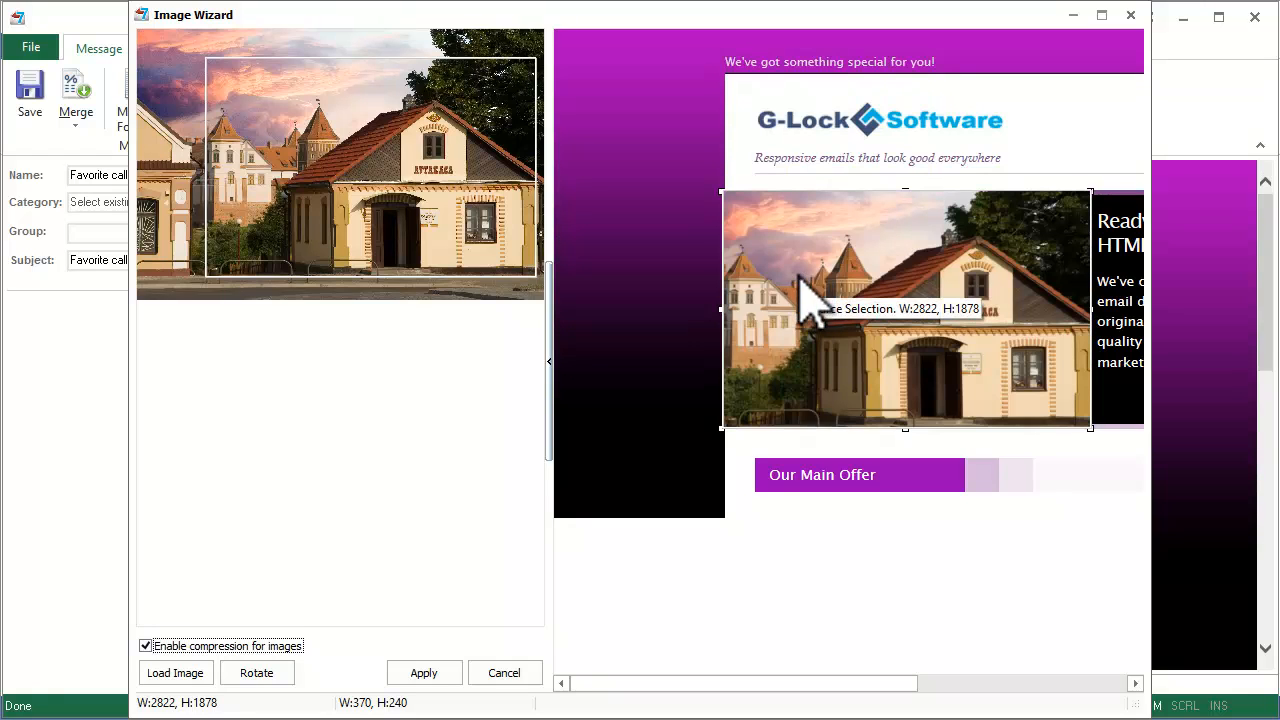
pyautogui.moveTo(825, 595)
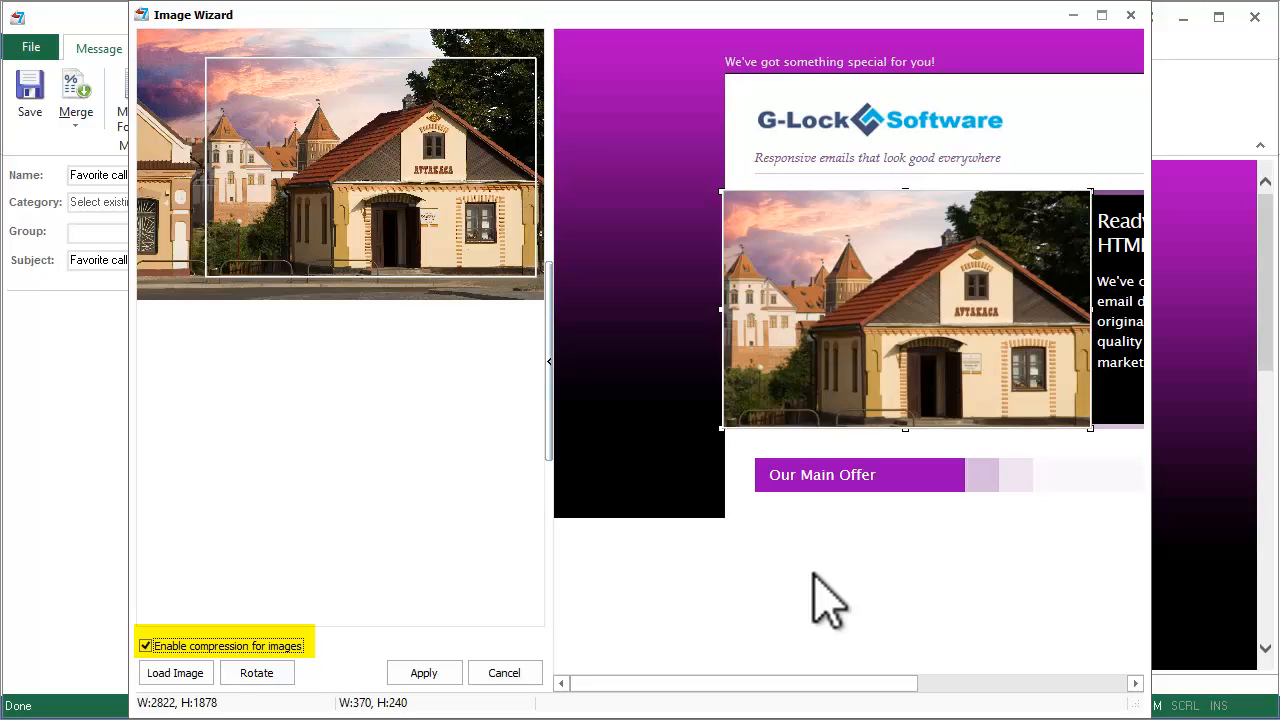
pyautogui.moveTo(305, 670)
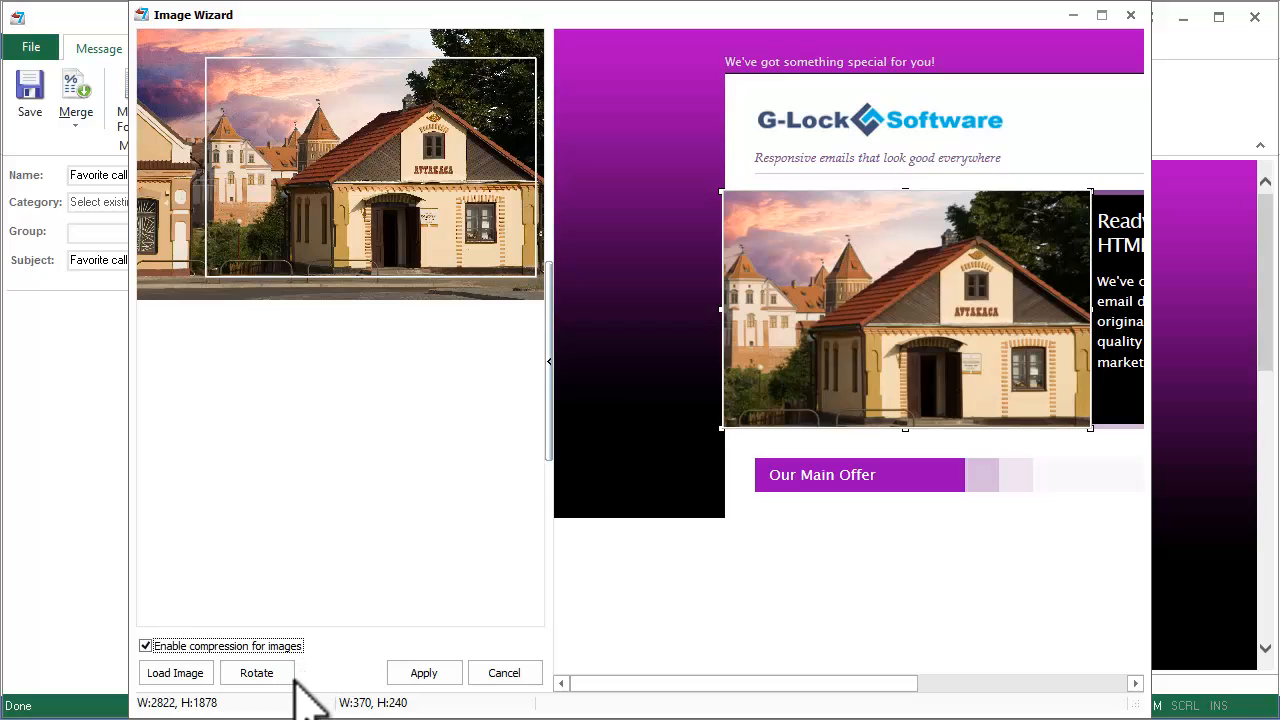
pyautogui.moveTo(175, 673)
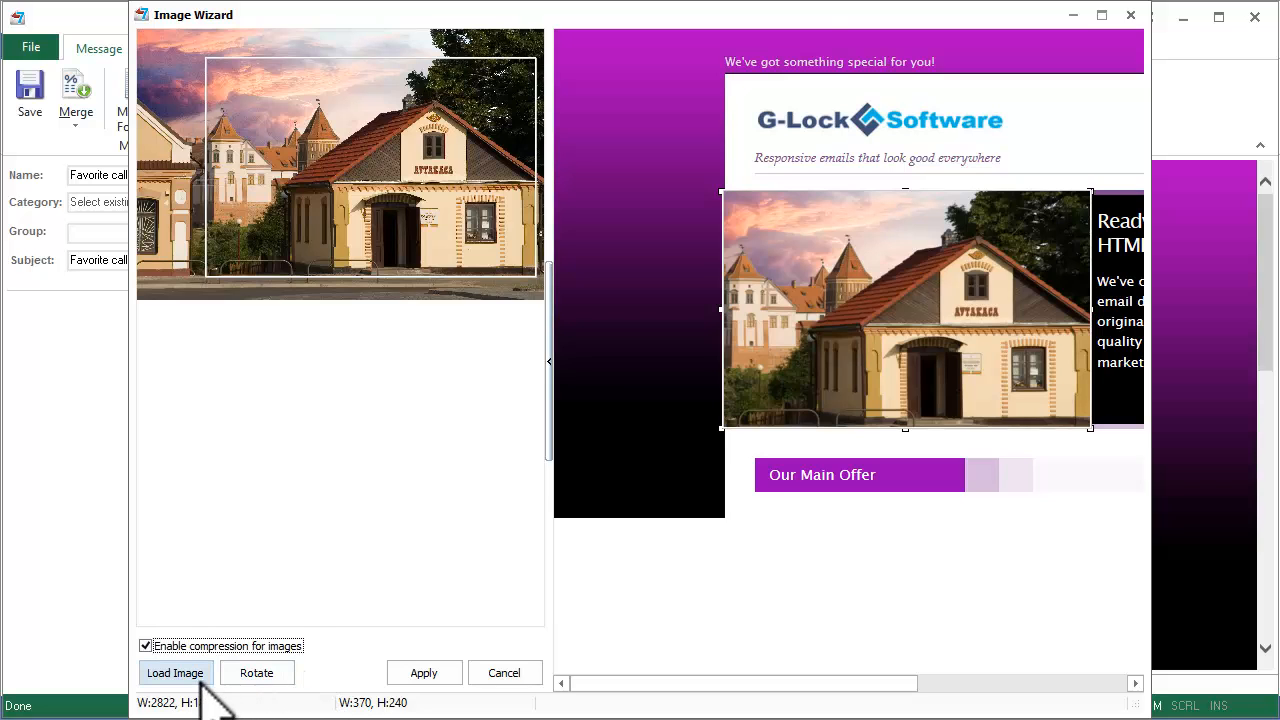
# - Reload IMG_1595.jpg, rotate it twice back upright, and apply it to the banner
pyautogui.click(175, 672)
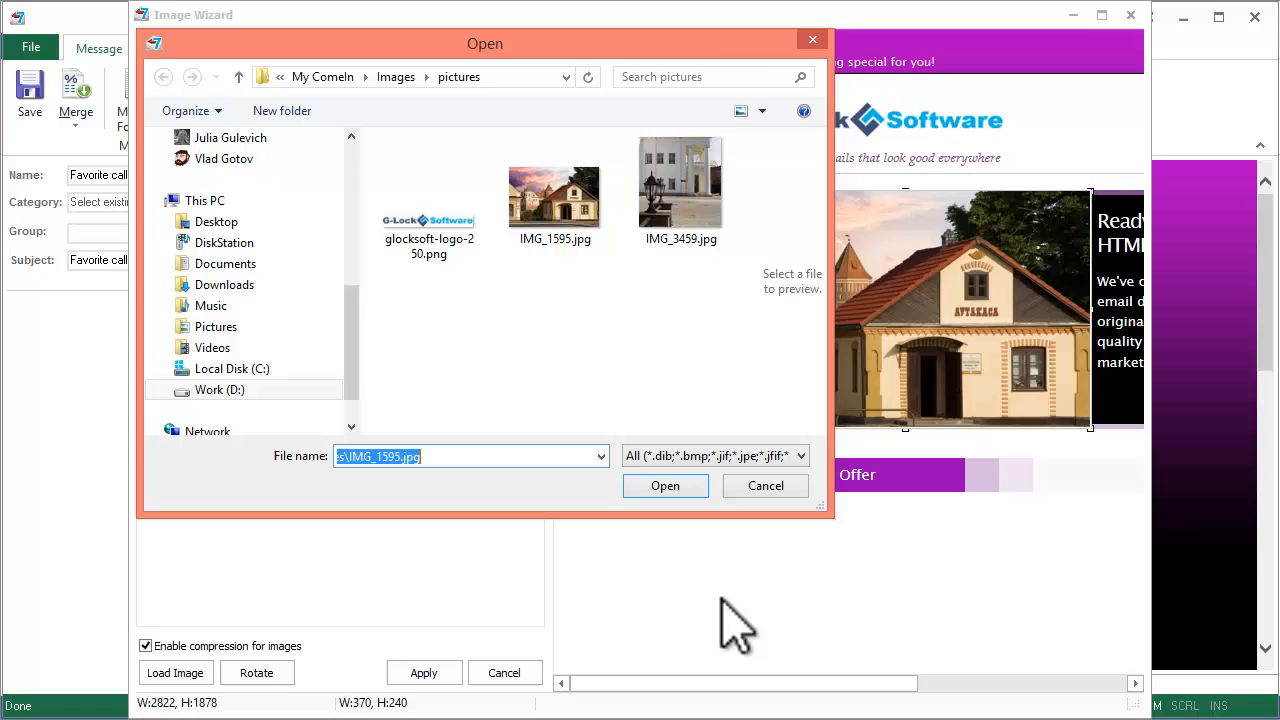
pyautogui.click(665, 485)
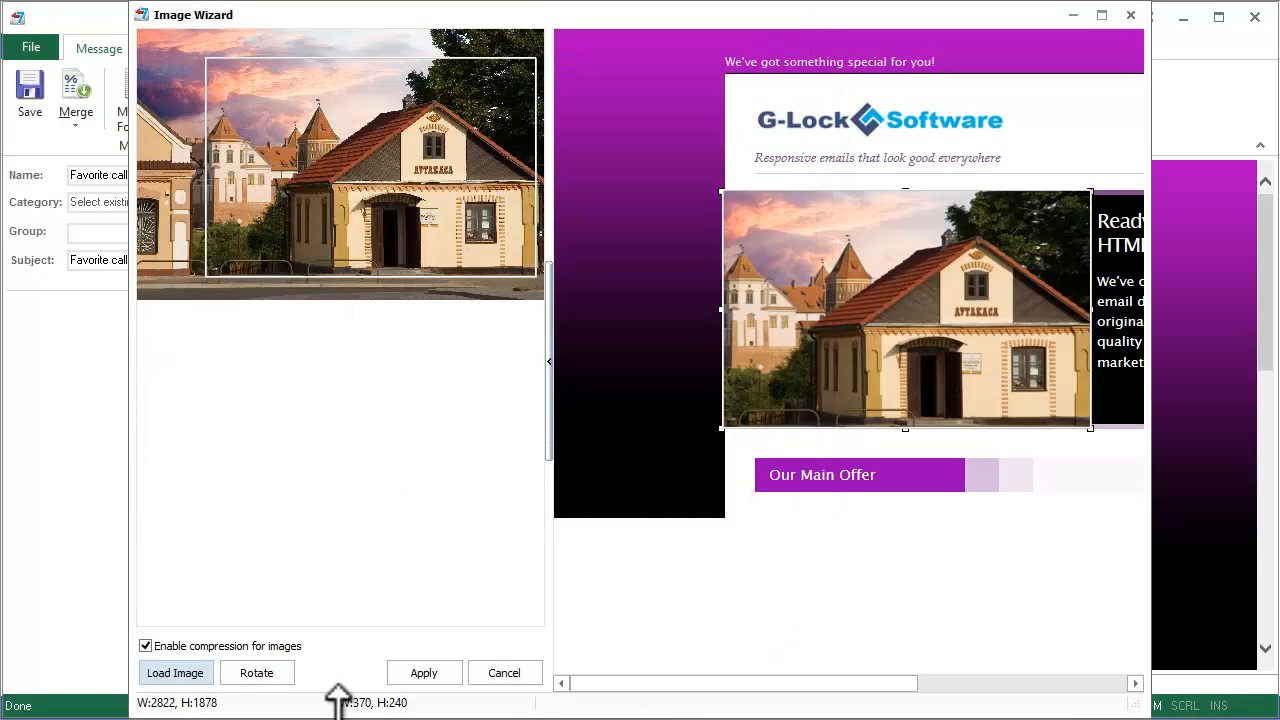
pyautogui.click(257, 673)
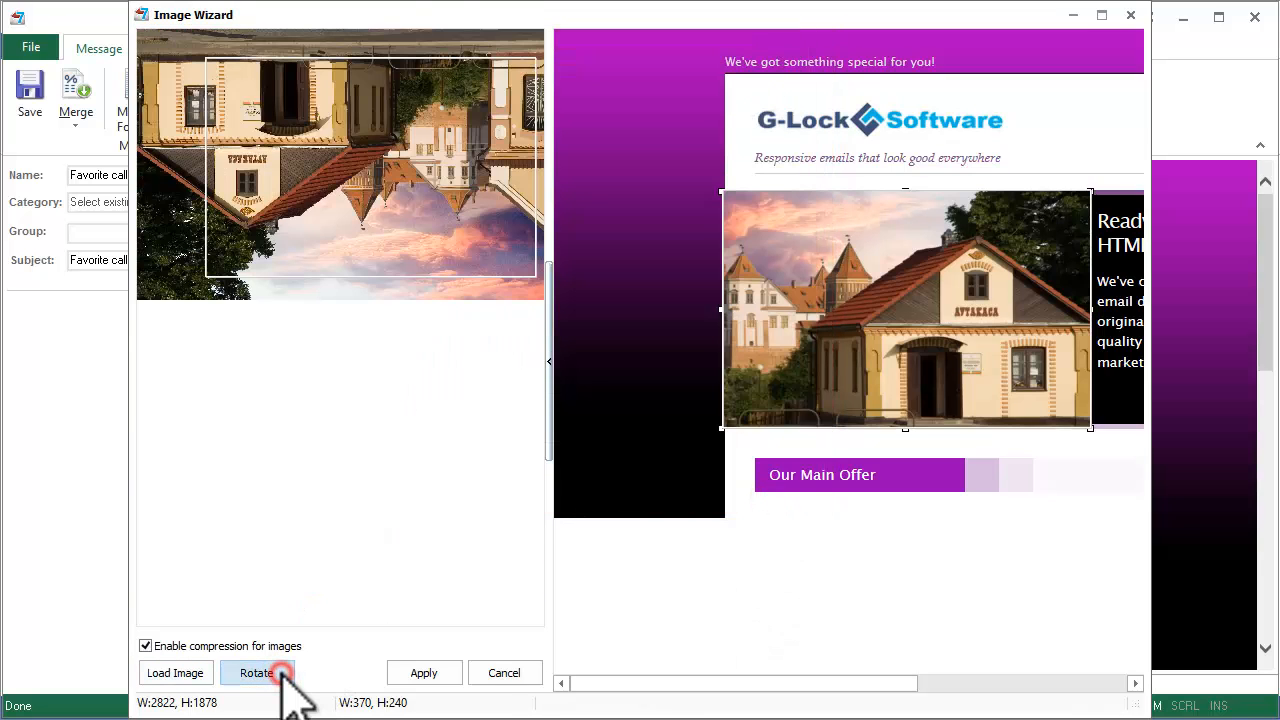
pyautogui.click(284, 673)
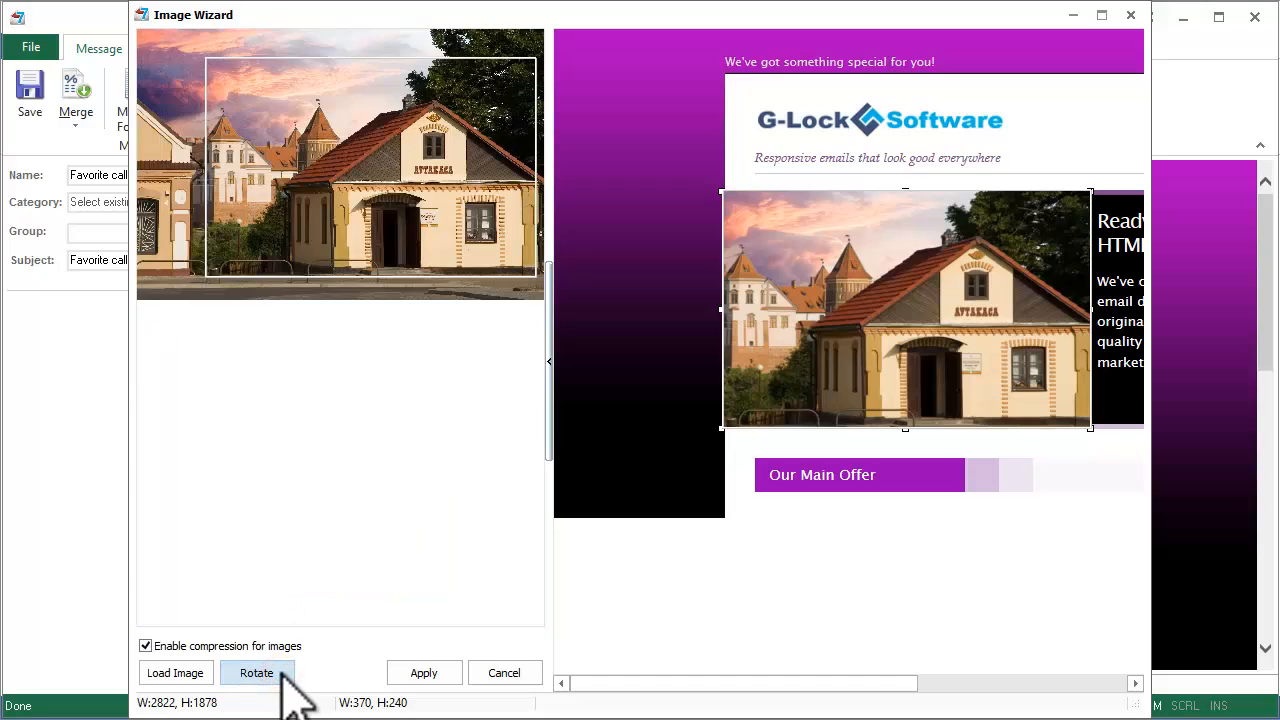
pyautogui.moveTo(520, 700)
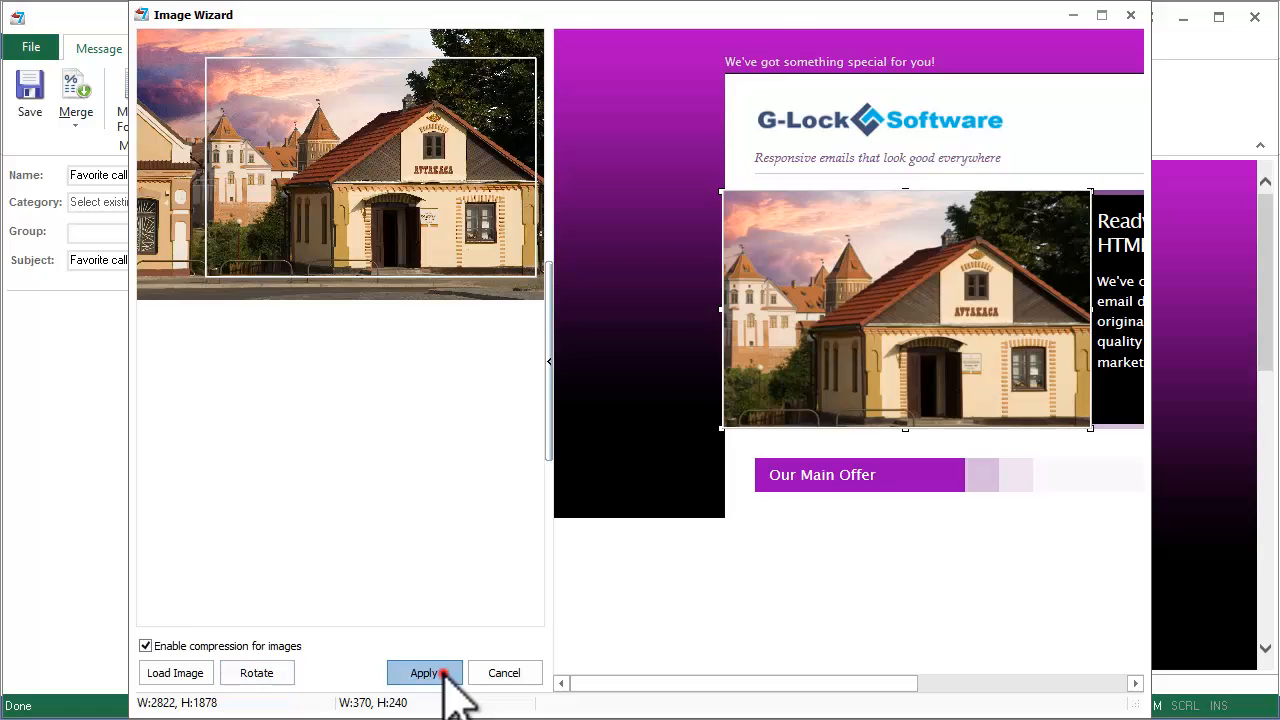
pyautogui.click(425, 672)
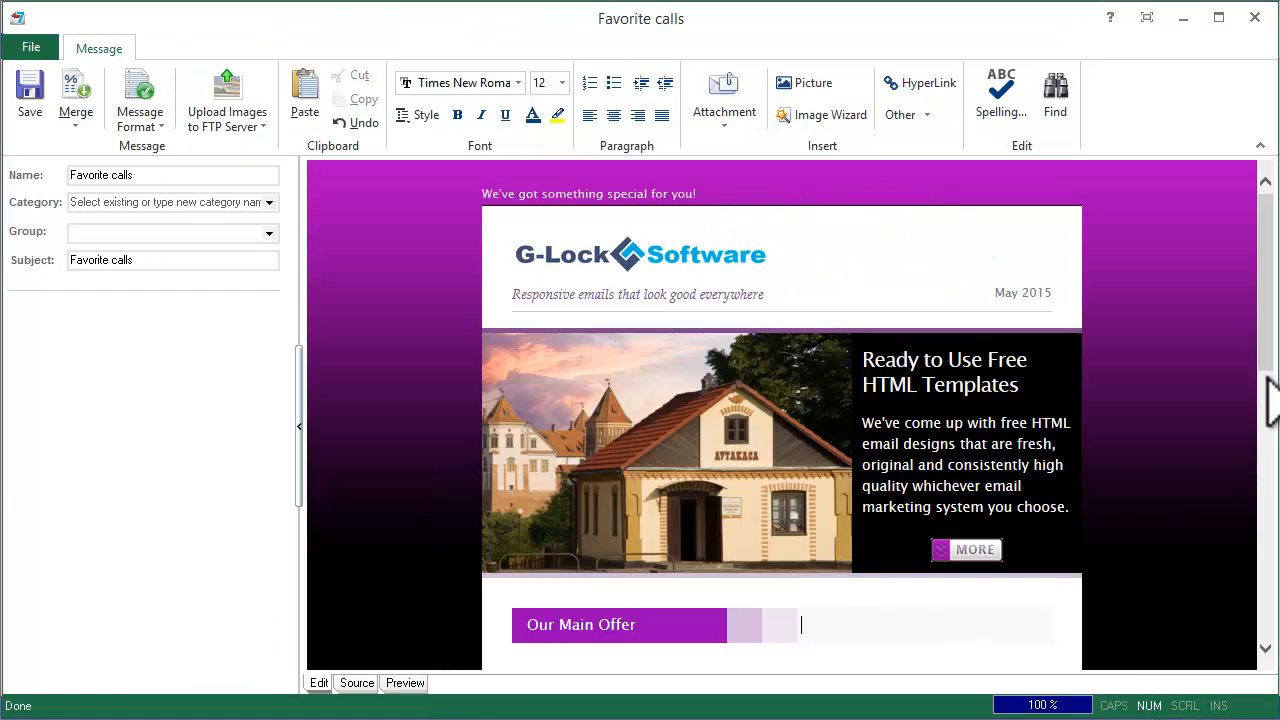
# - Scroll down below the intro paragraph to reach the message body
pyautogui.scroll(-3)
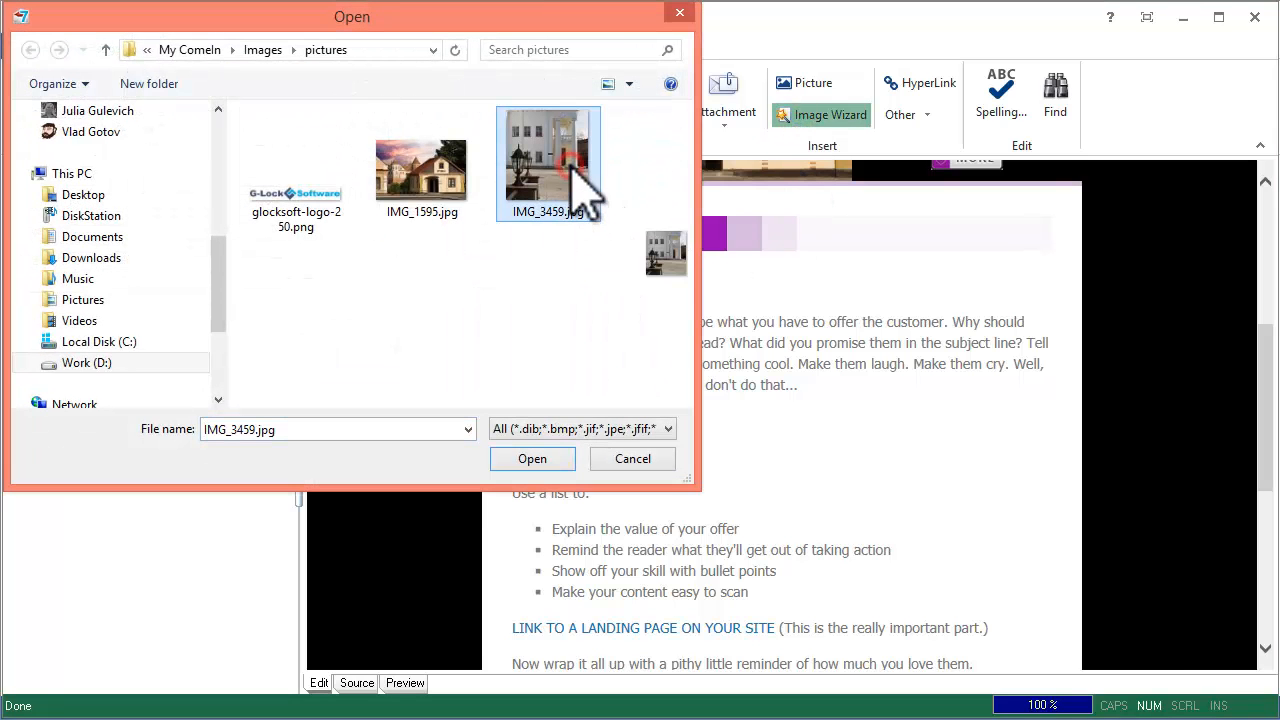
# - Open IMG_3459.jpg, crop it around the two lanterns, and insert it
pyautogui.click(532, 458)
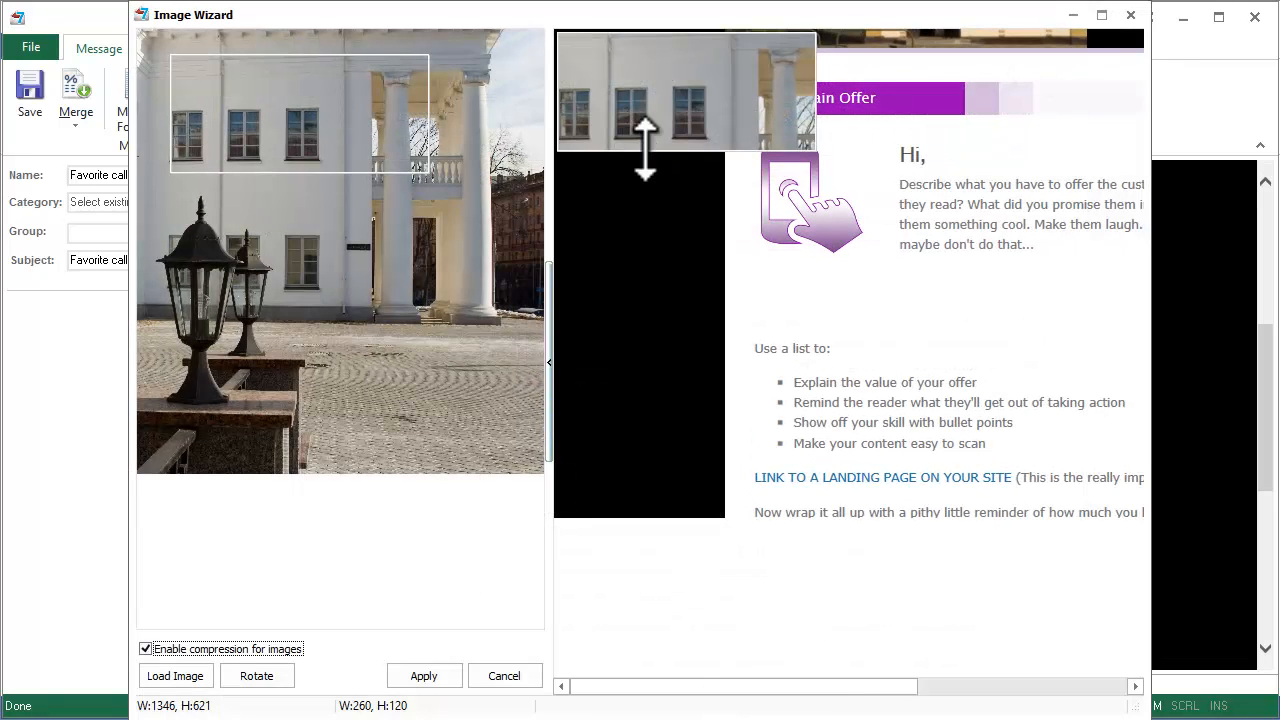
pyautogui.moveTo(645, 140); pyautogui.dragTo(813, 285)
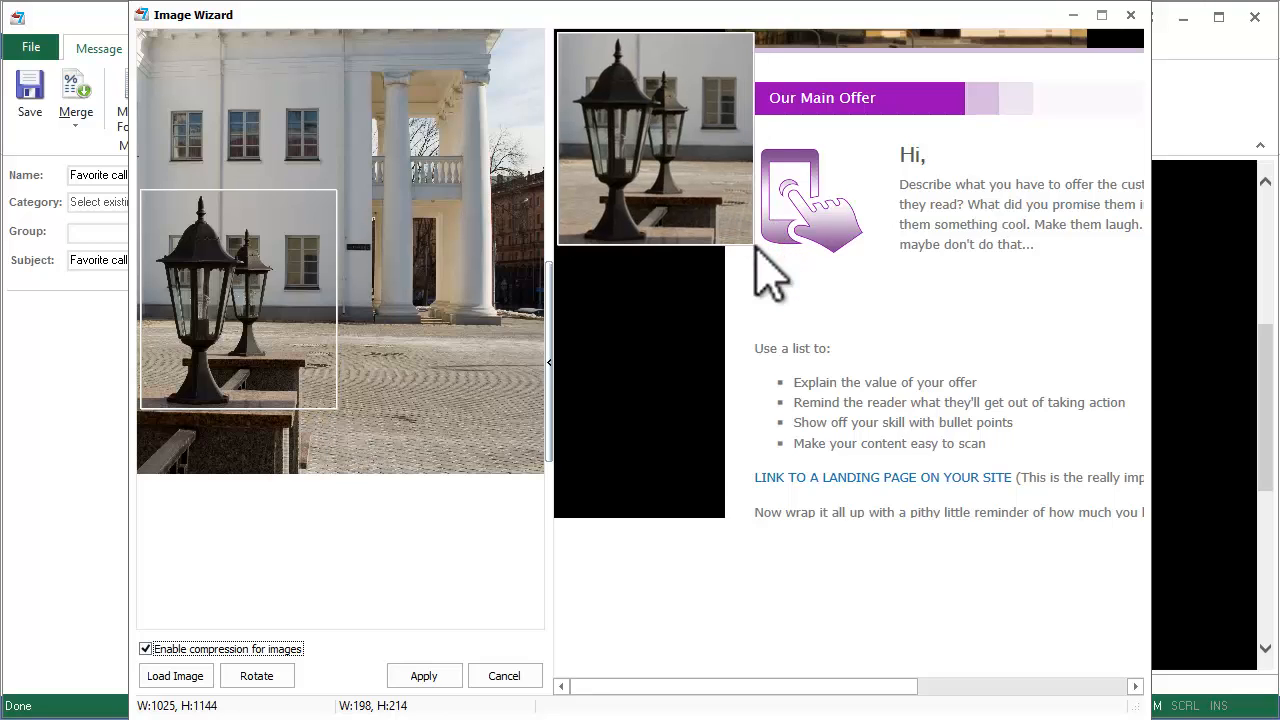
pyautogui.click(423, 675)
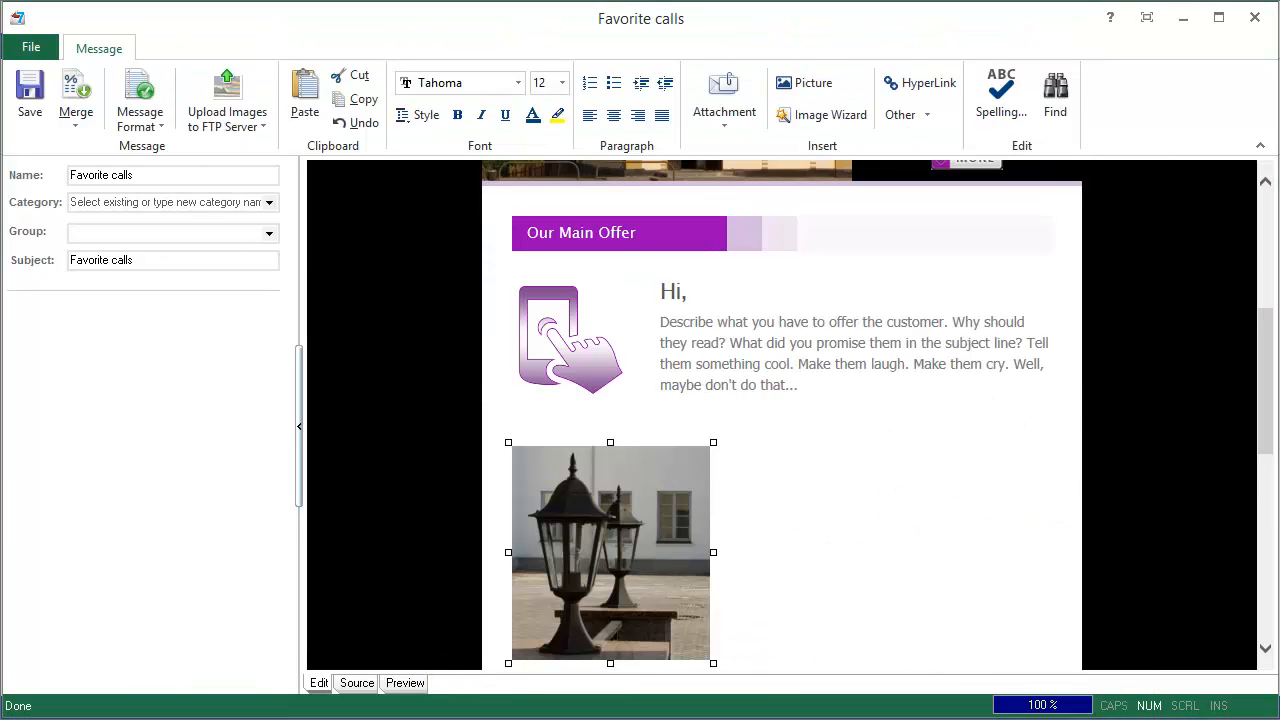
# - Scroll through the message and save the edited Favorite calls template
pyautogui.scroll(-3)
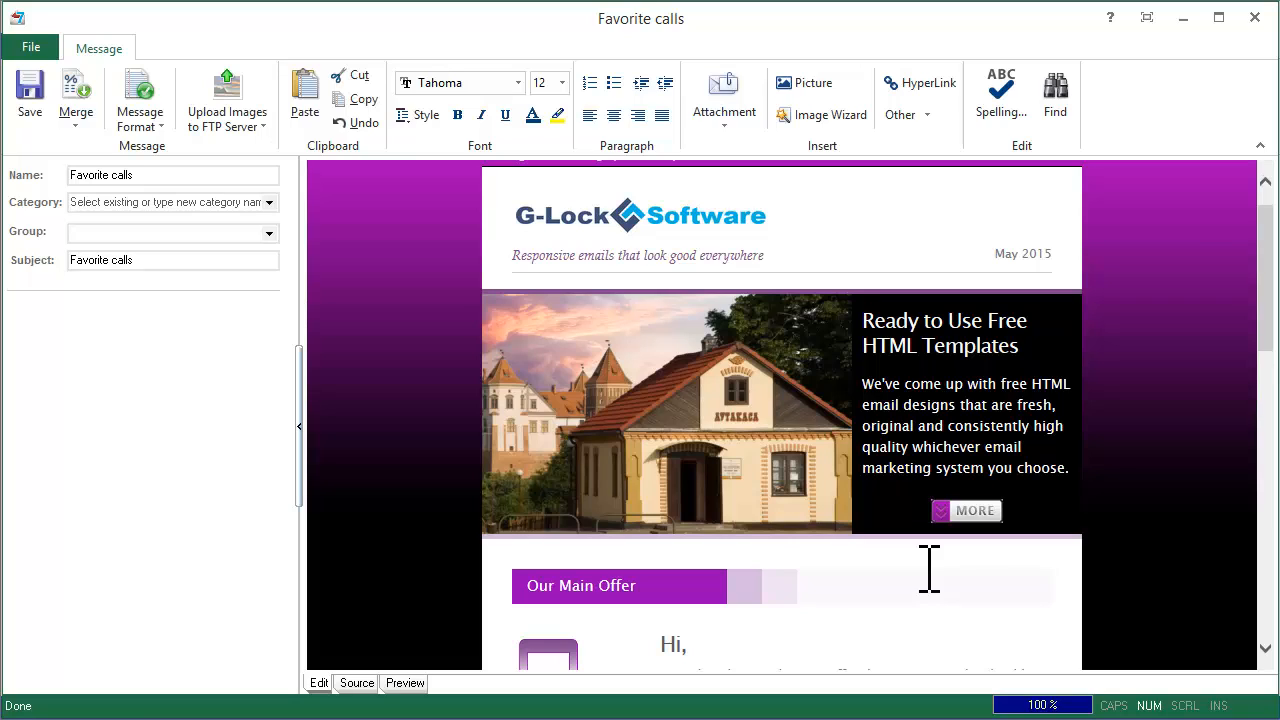
pyautogui.moveTo(293, 163)
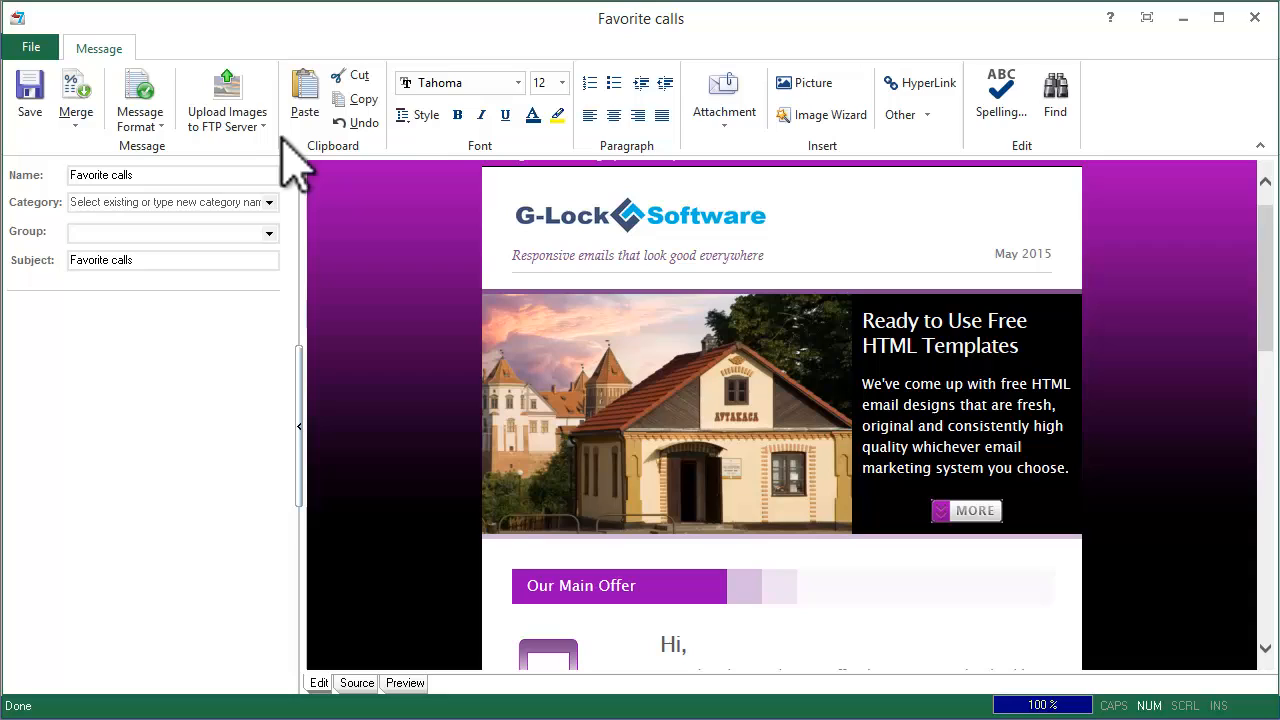
pyautogui.click(227, 97)
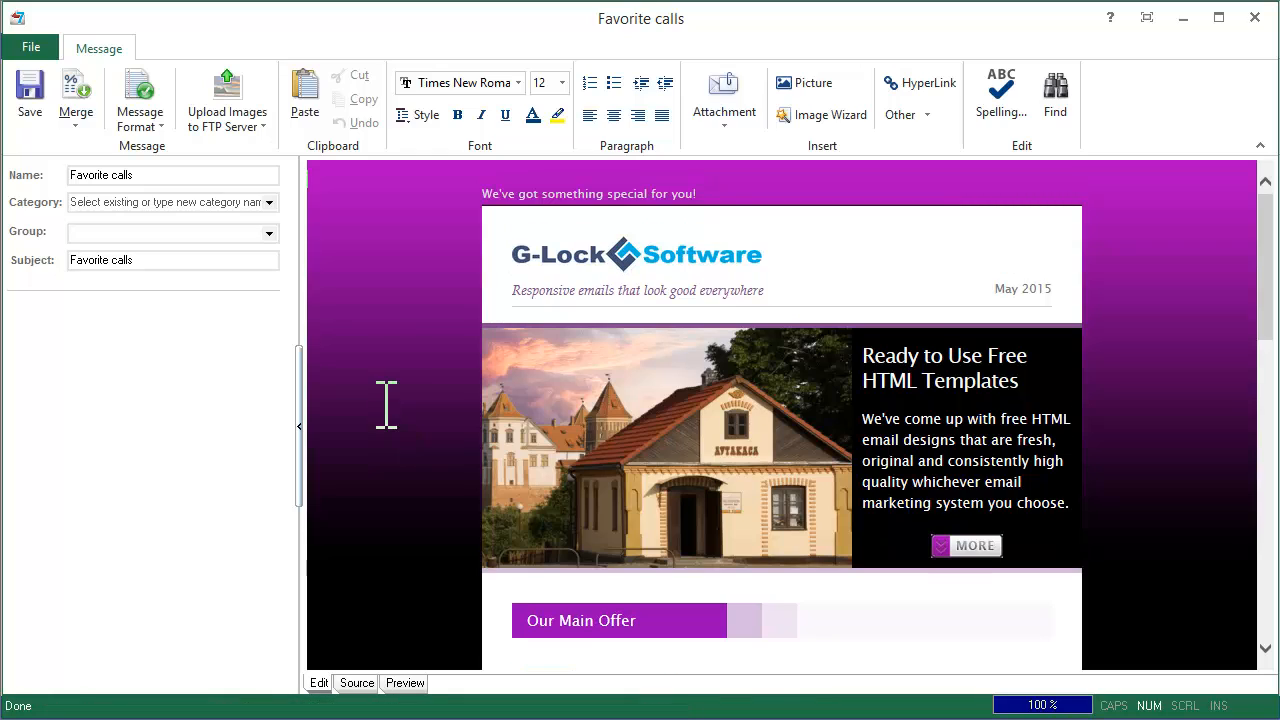
pyautogui.moveTo(378, 472)
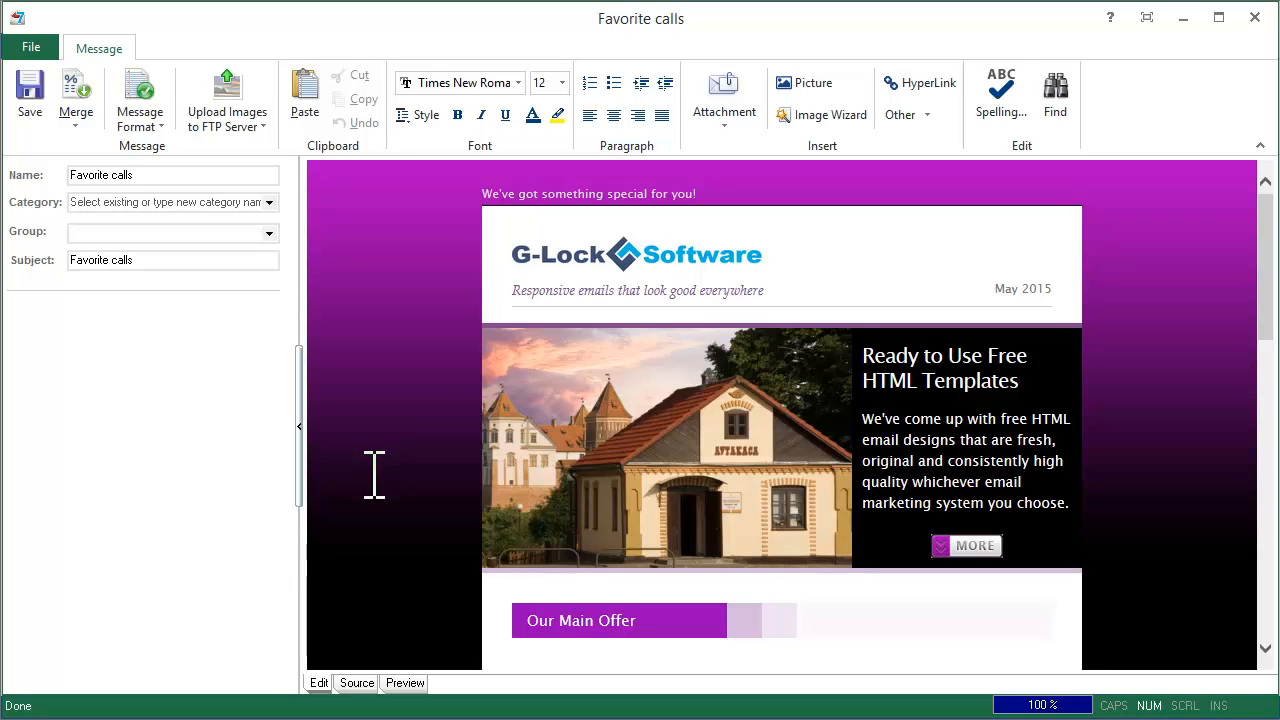
# - Close the template editor to return to the Templates list
pyautogui.click(26, 100)
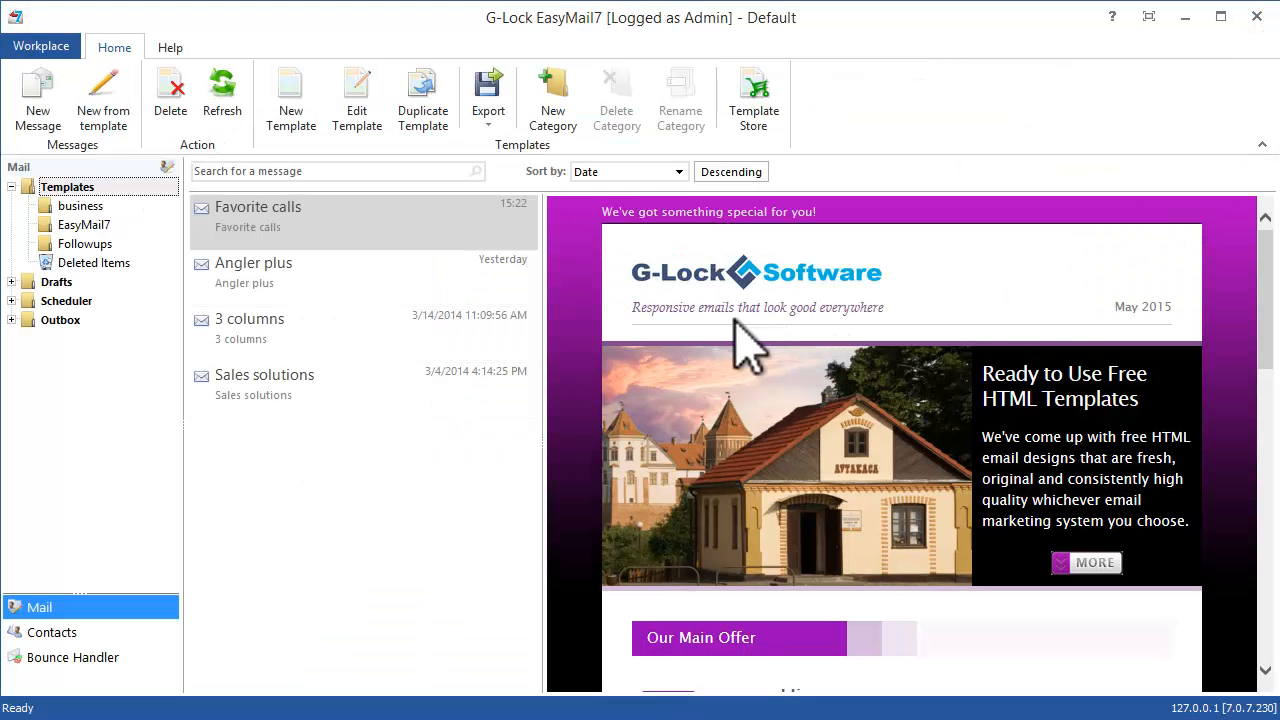
pyautogui.moveTo(585, 400)
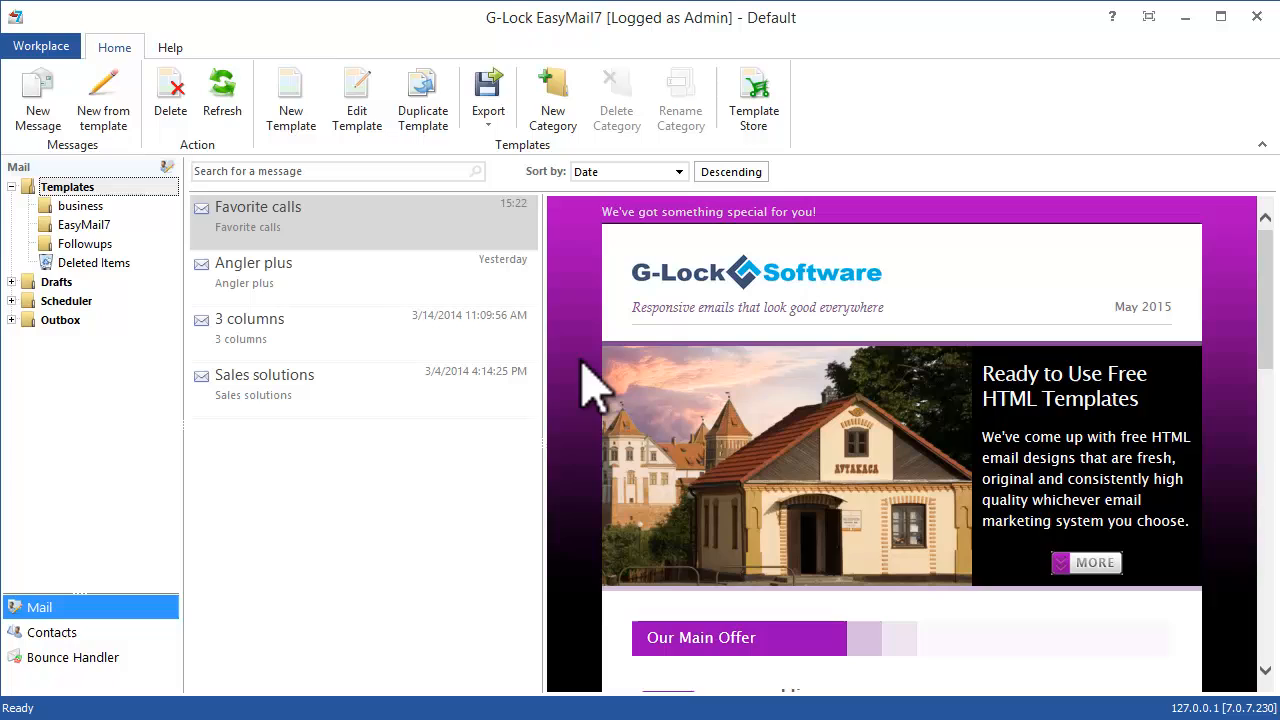